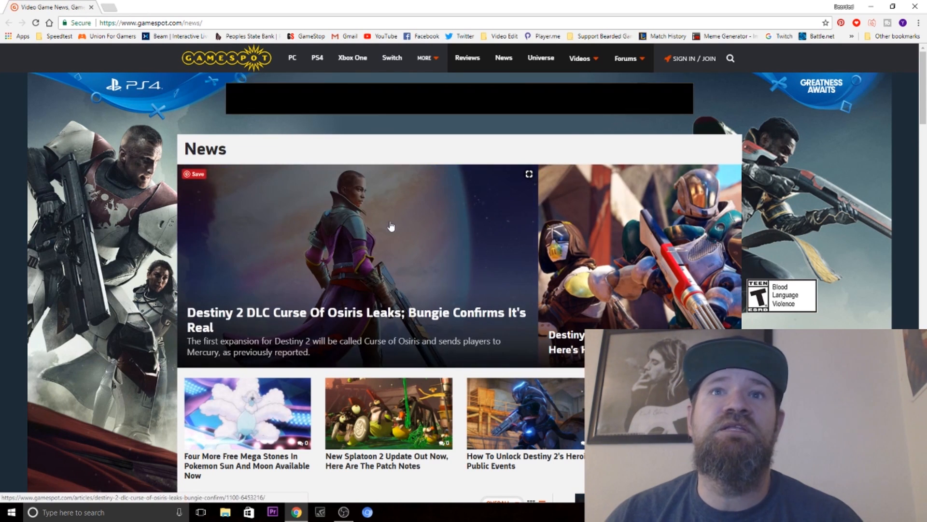
scroll("down", 3)
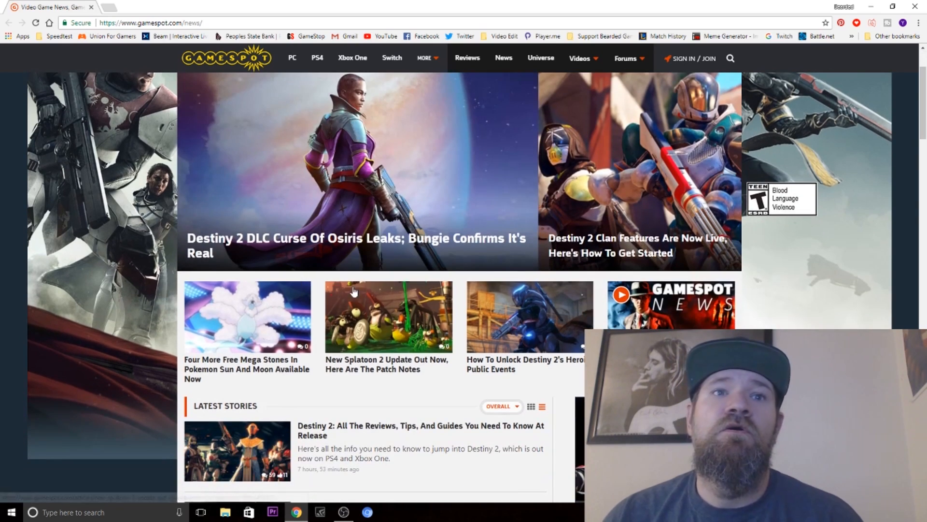
scroll("down", 3)
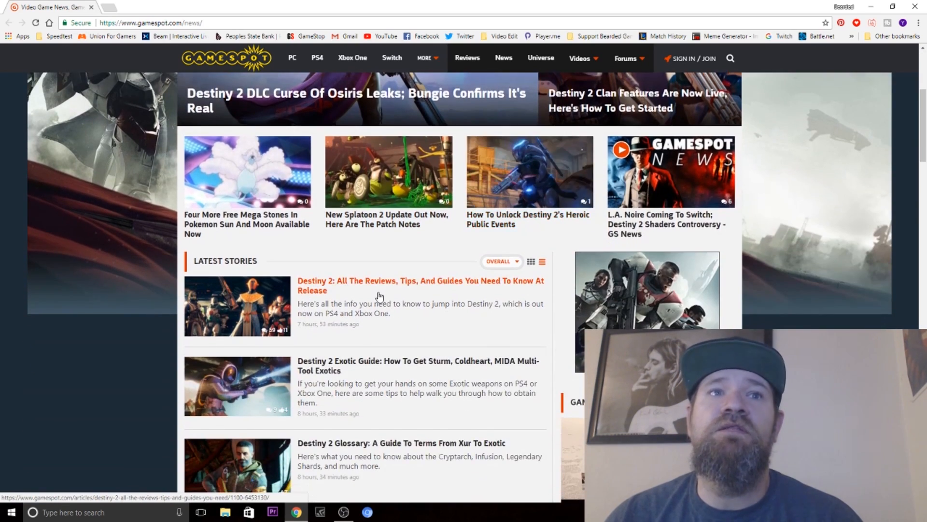
scroll("down", 3)
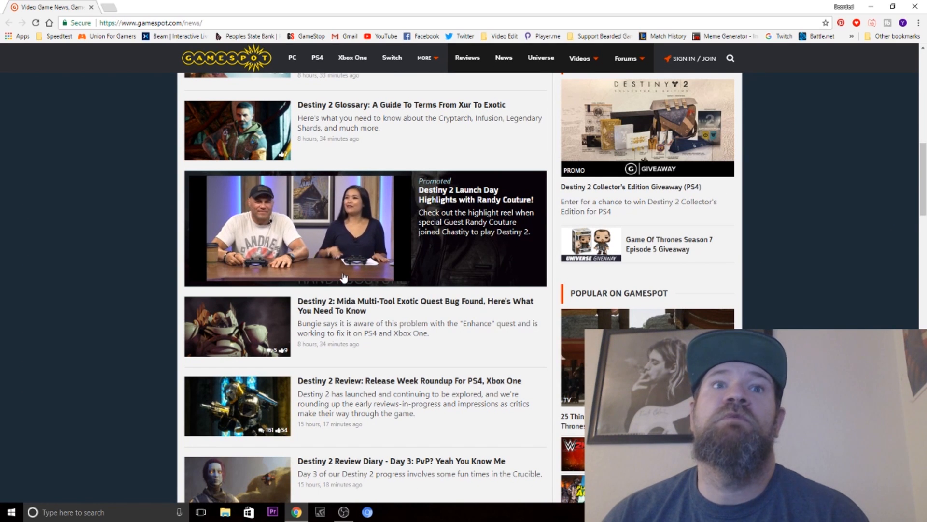
mouse_move(348, 310)
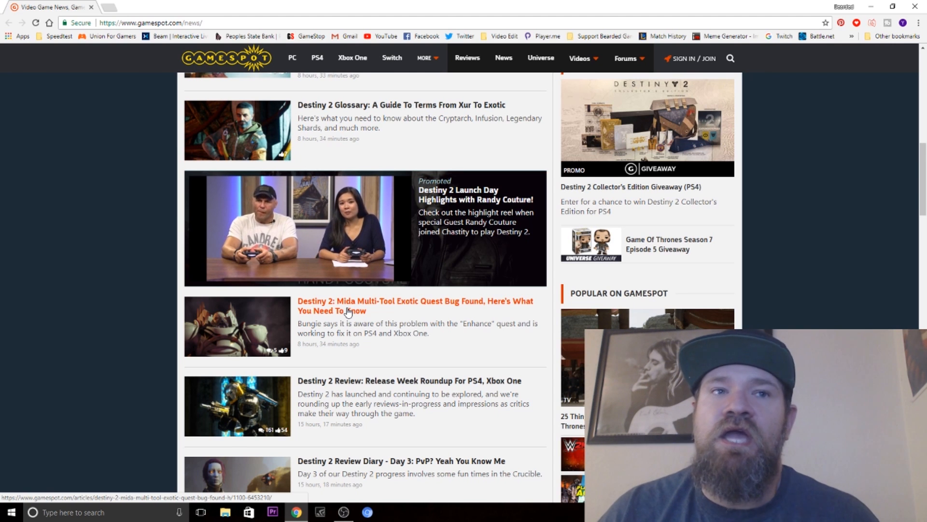
scroll("down", 3)
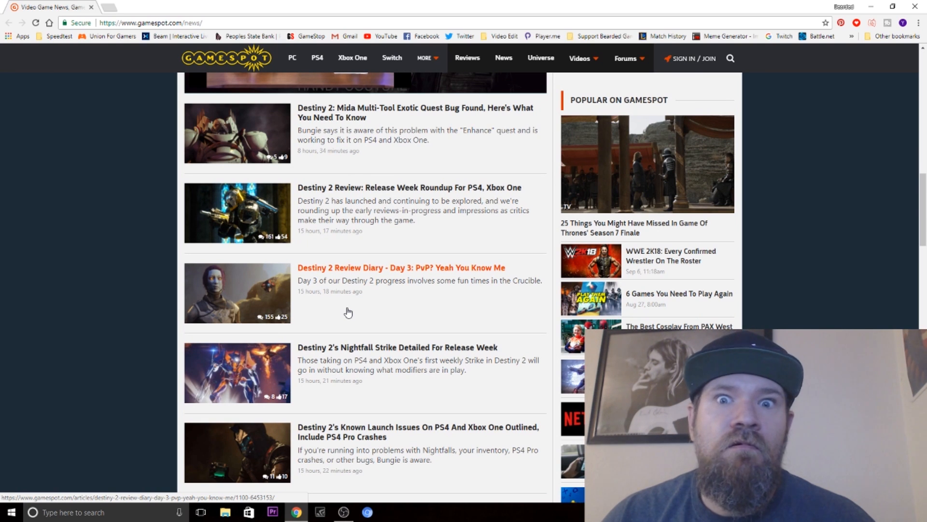
mouse_move(341, 363)
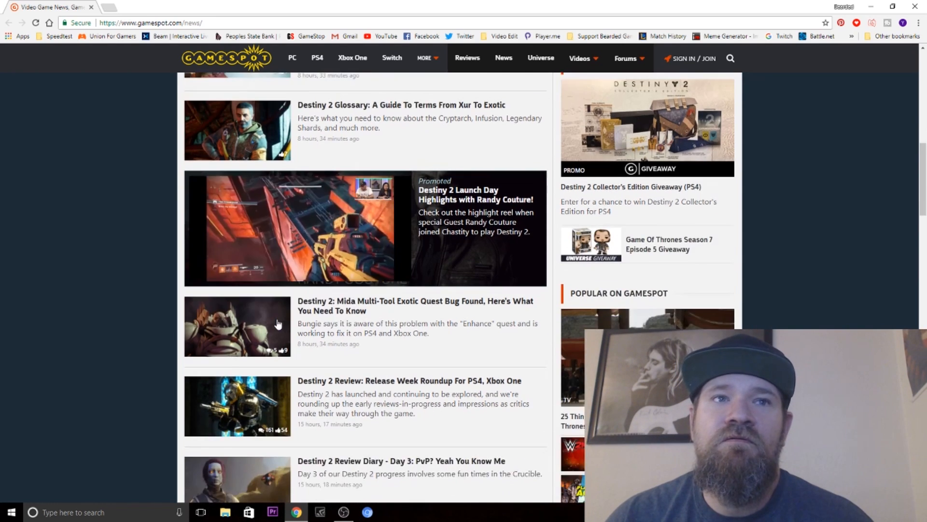
scroll("down", 3)
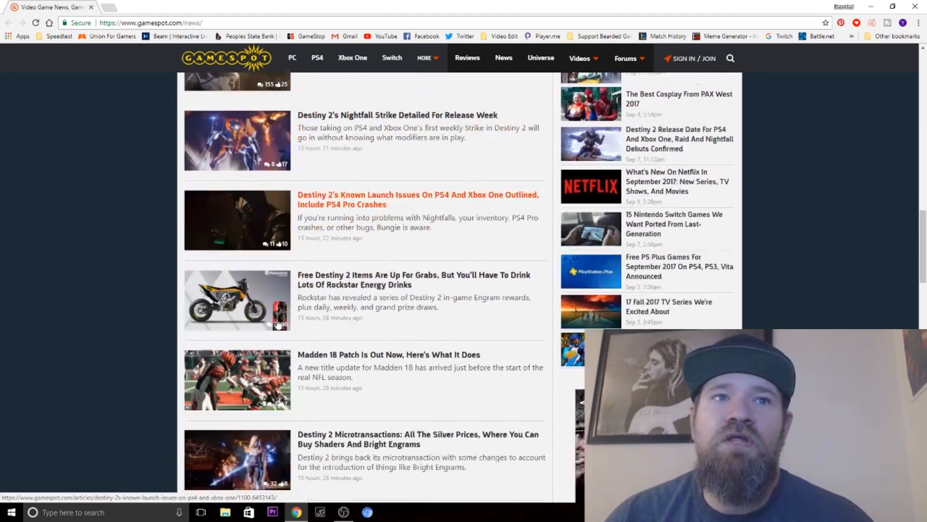
scroll("down", 3)
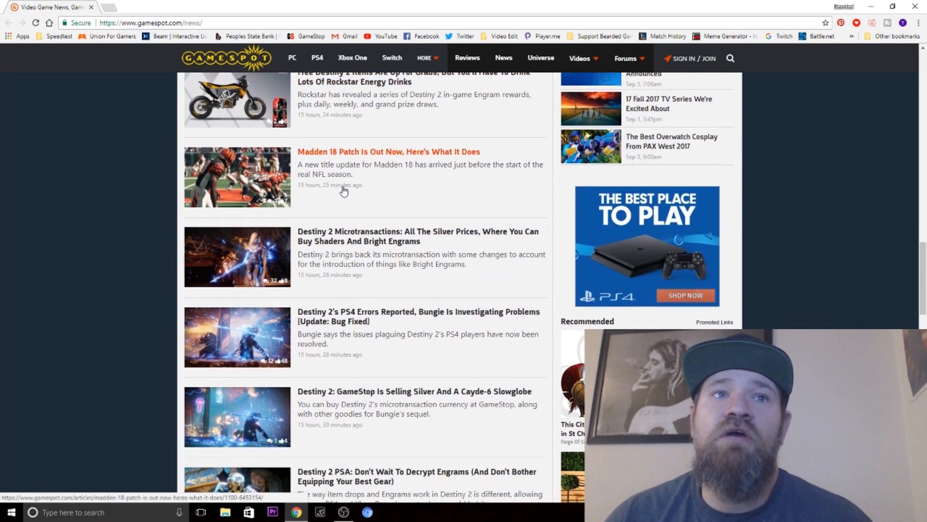
scroll("down", 3)
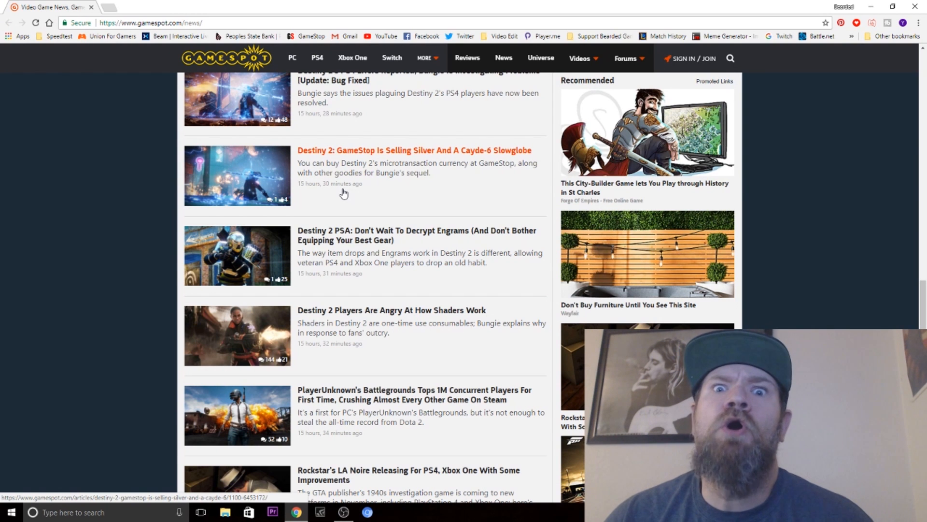
scroll("down", 3)
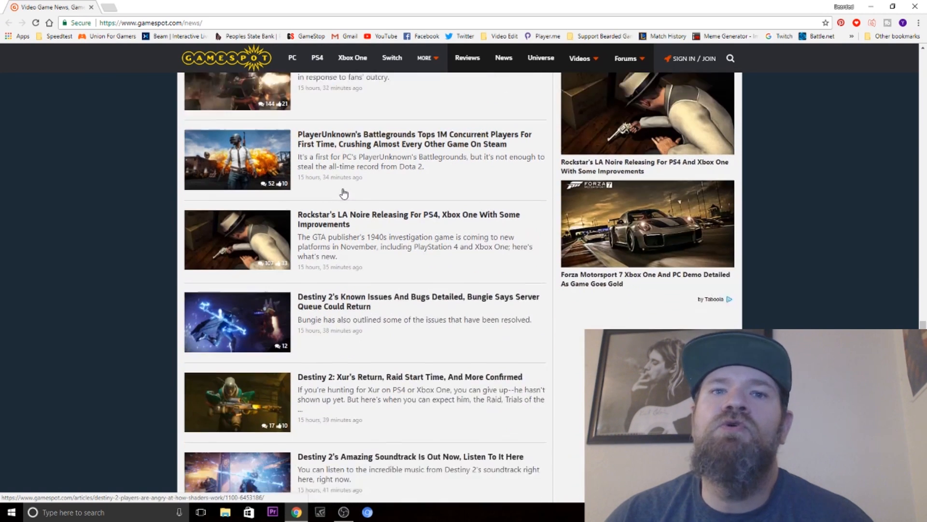
scroll("down", 3)
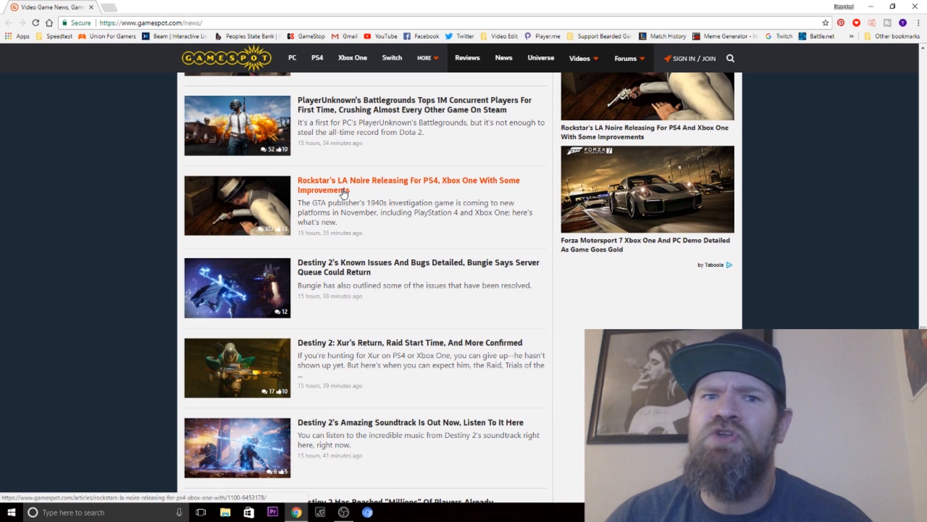